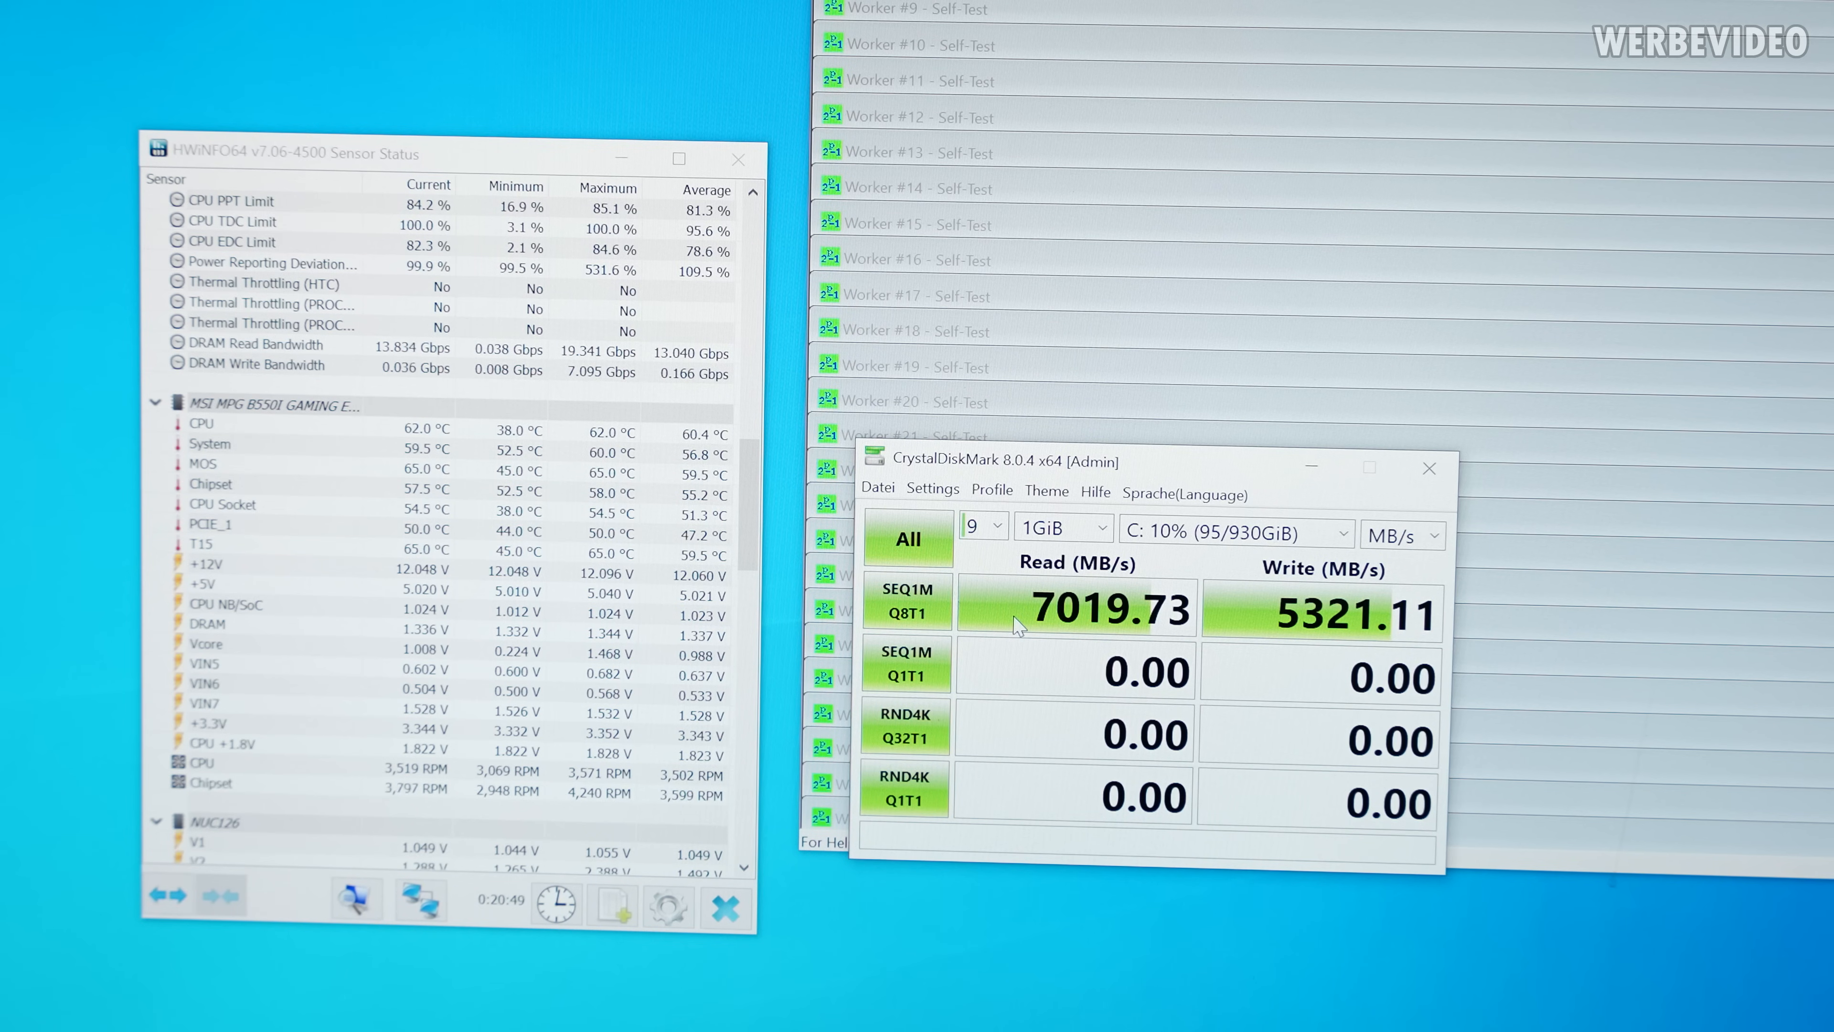
mouse_move(1313, 628)
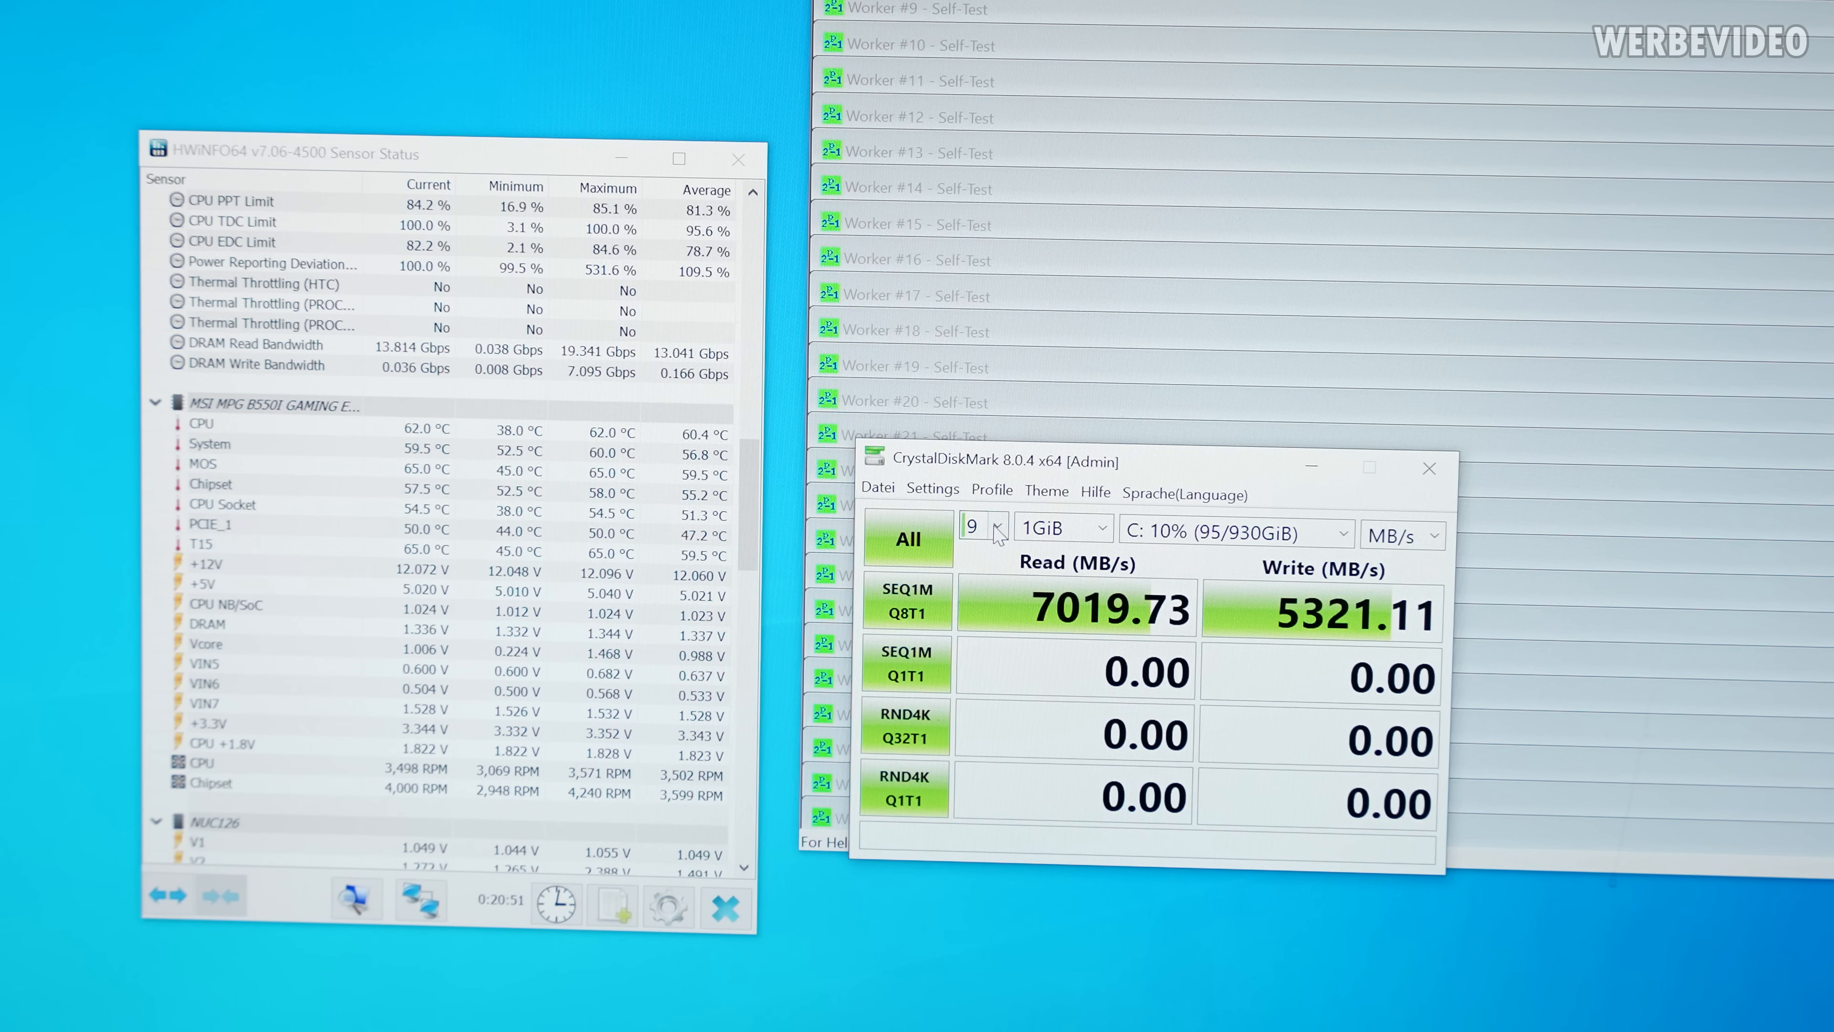
mouse_move(983, 533)
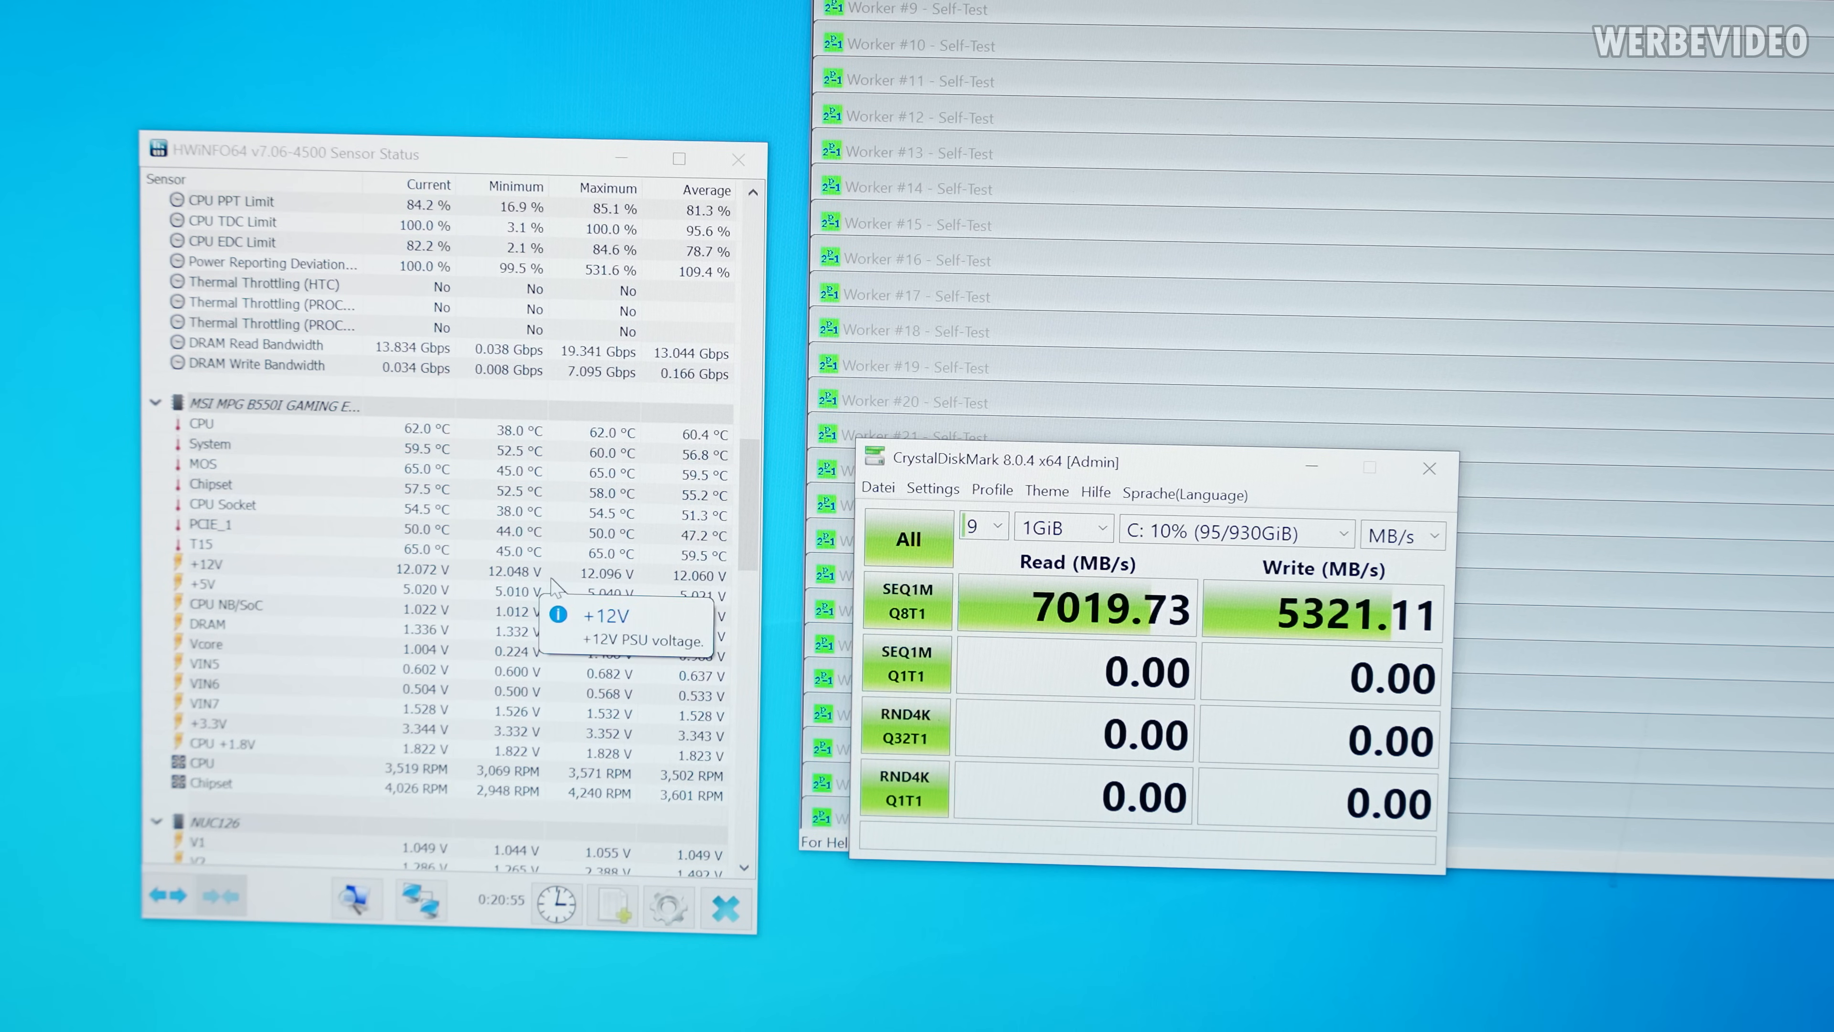
Scroll the sensor list down to the DIMM temperatures and Corsair MP600 S.M.A.R.T. readings
scroll(down, 3)
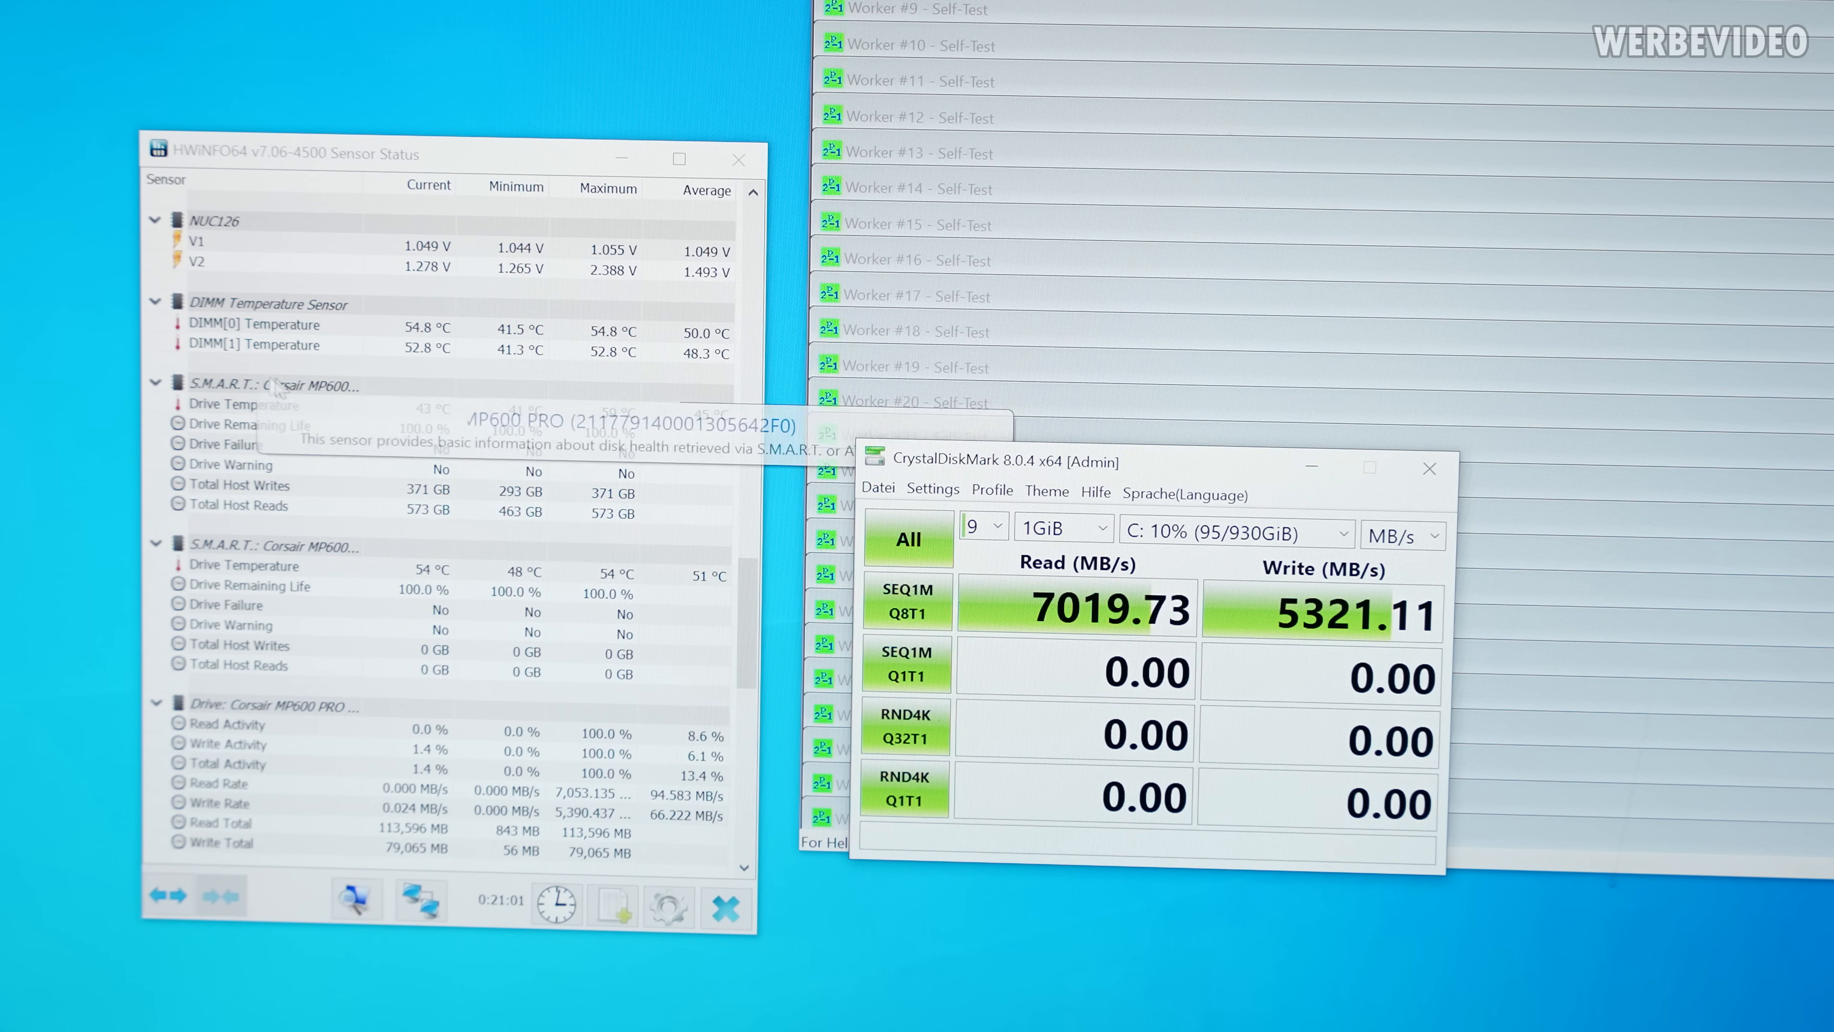
Select the Drive Temperature row showing 43 °C current and 59 °C maximum
click(245, 404)
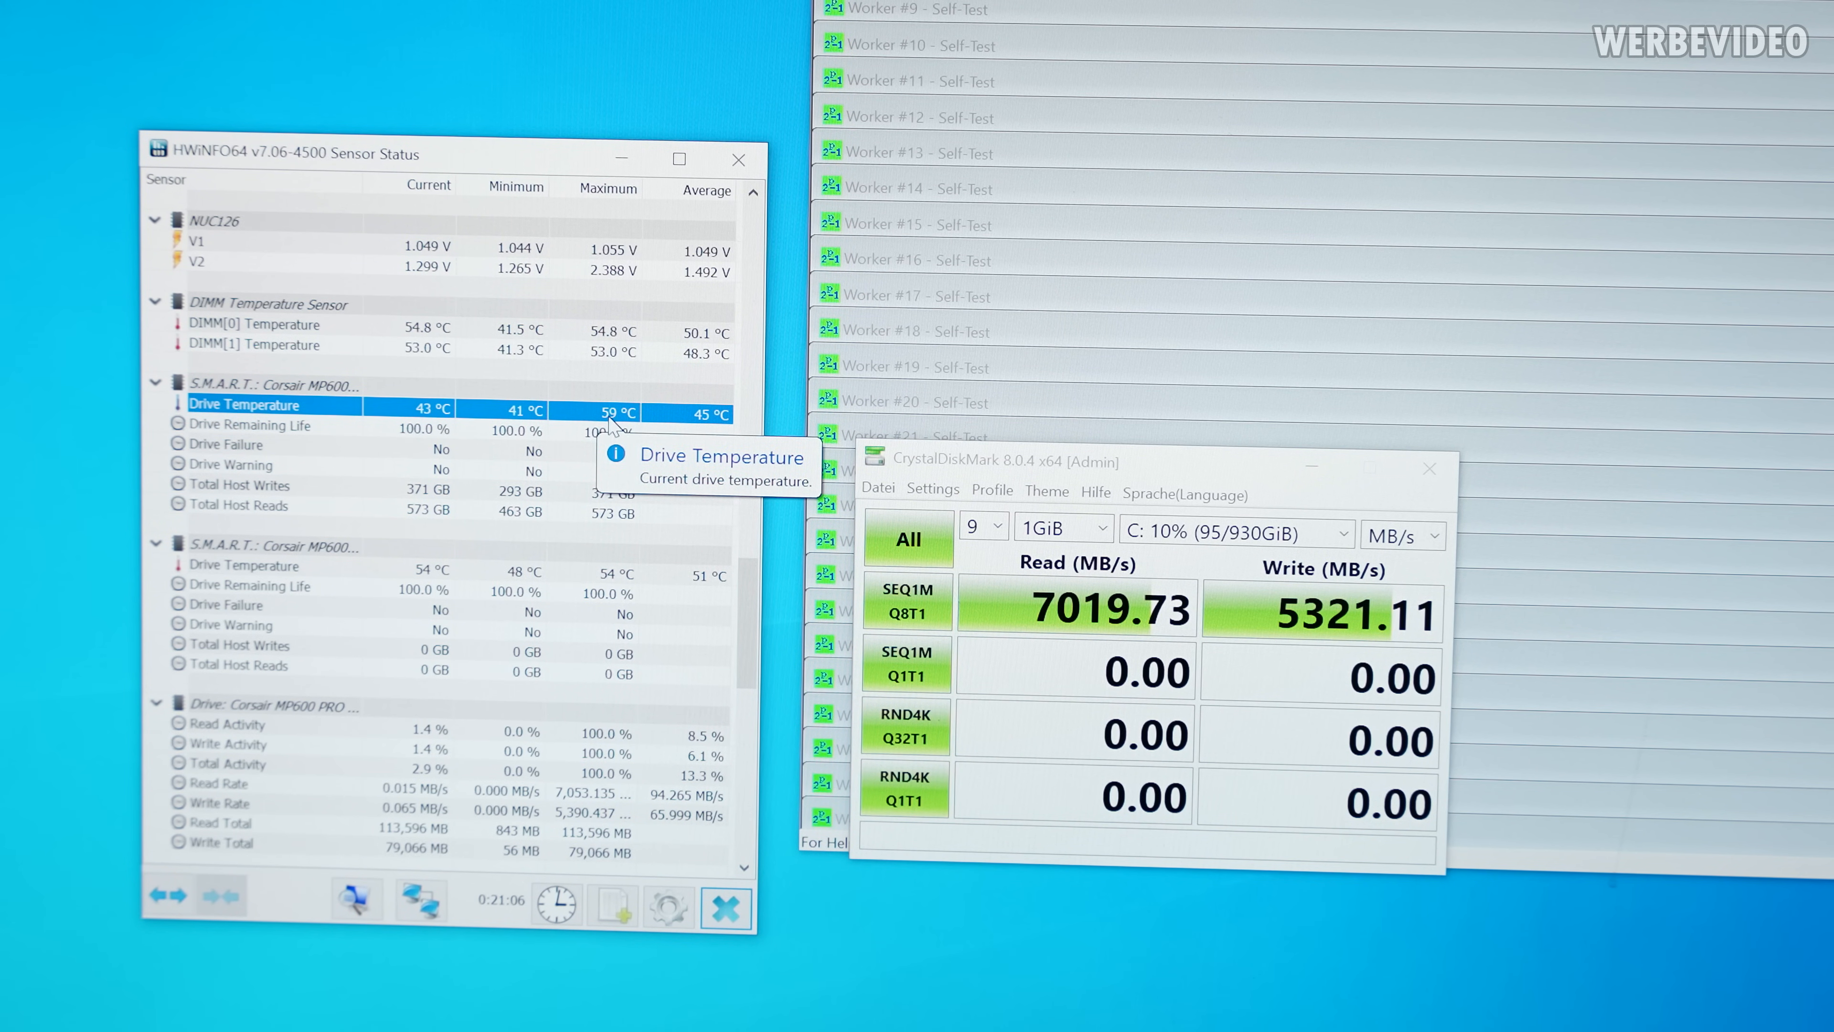
mouse_move(724, 656)
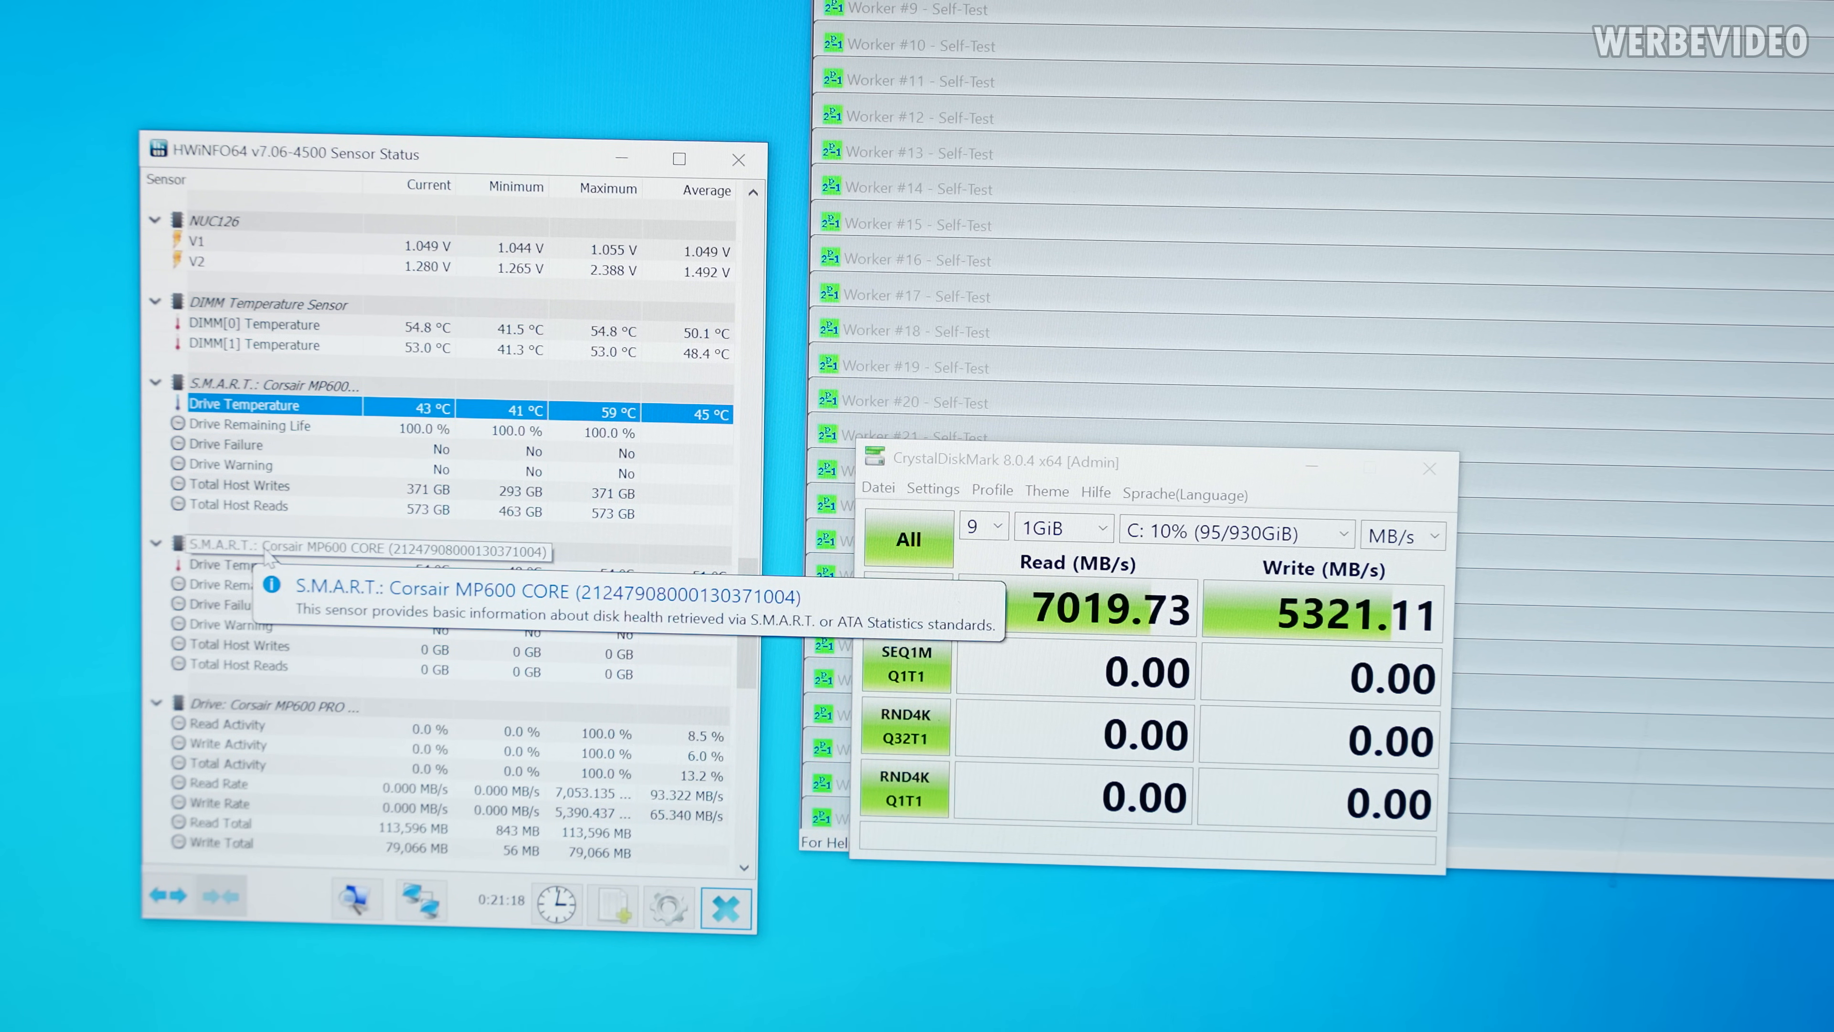
mouse_move(526, 665)
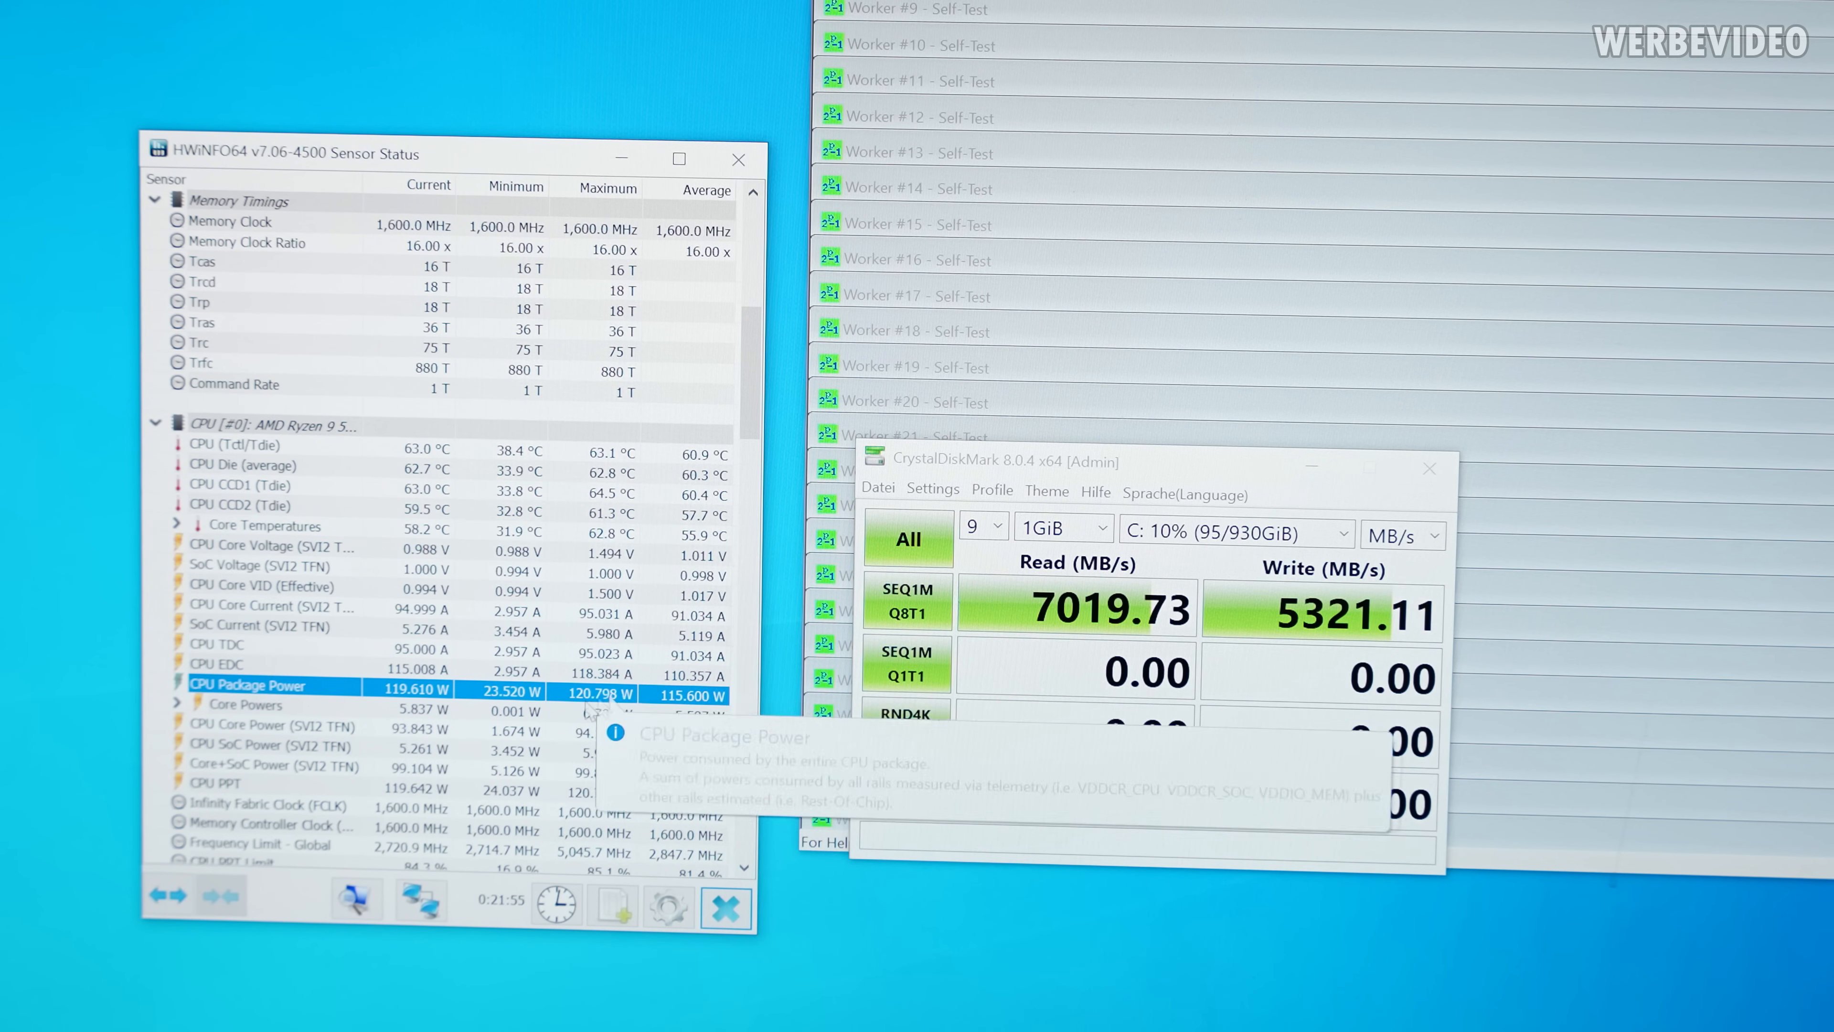
Scroll back to the MSI MPG B550I motherboard readings with Vcore at 1.006 V
scroll(down, 3)
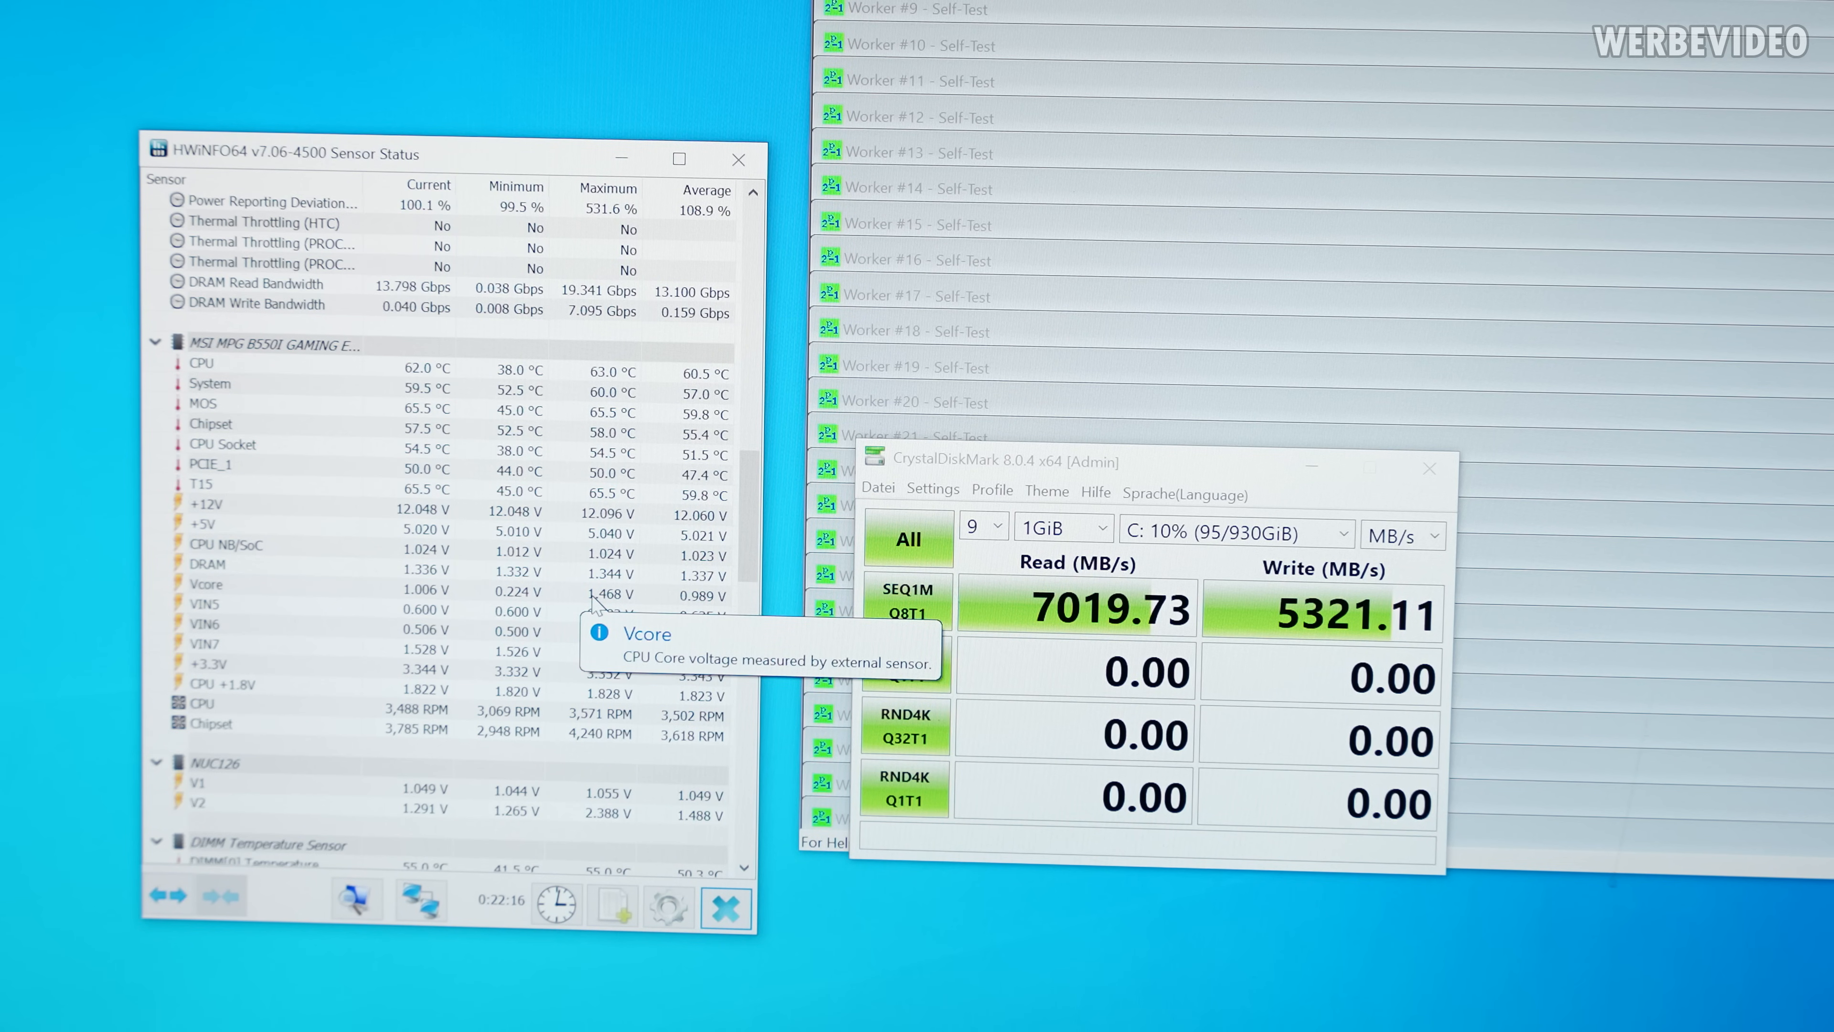
mouse_move(527, 676)
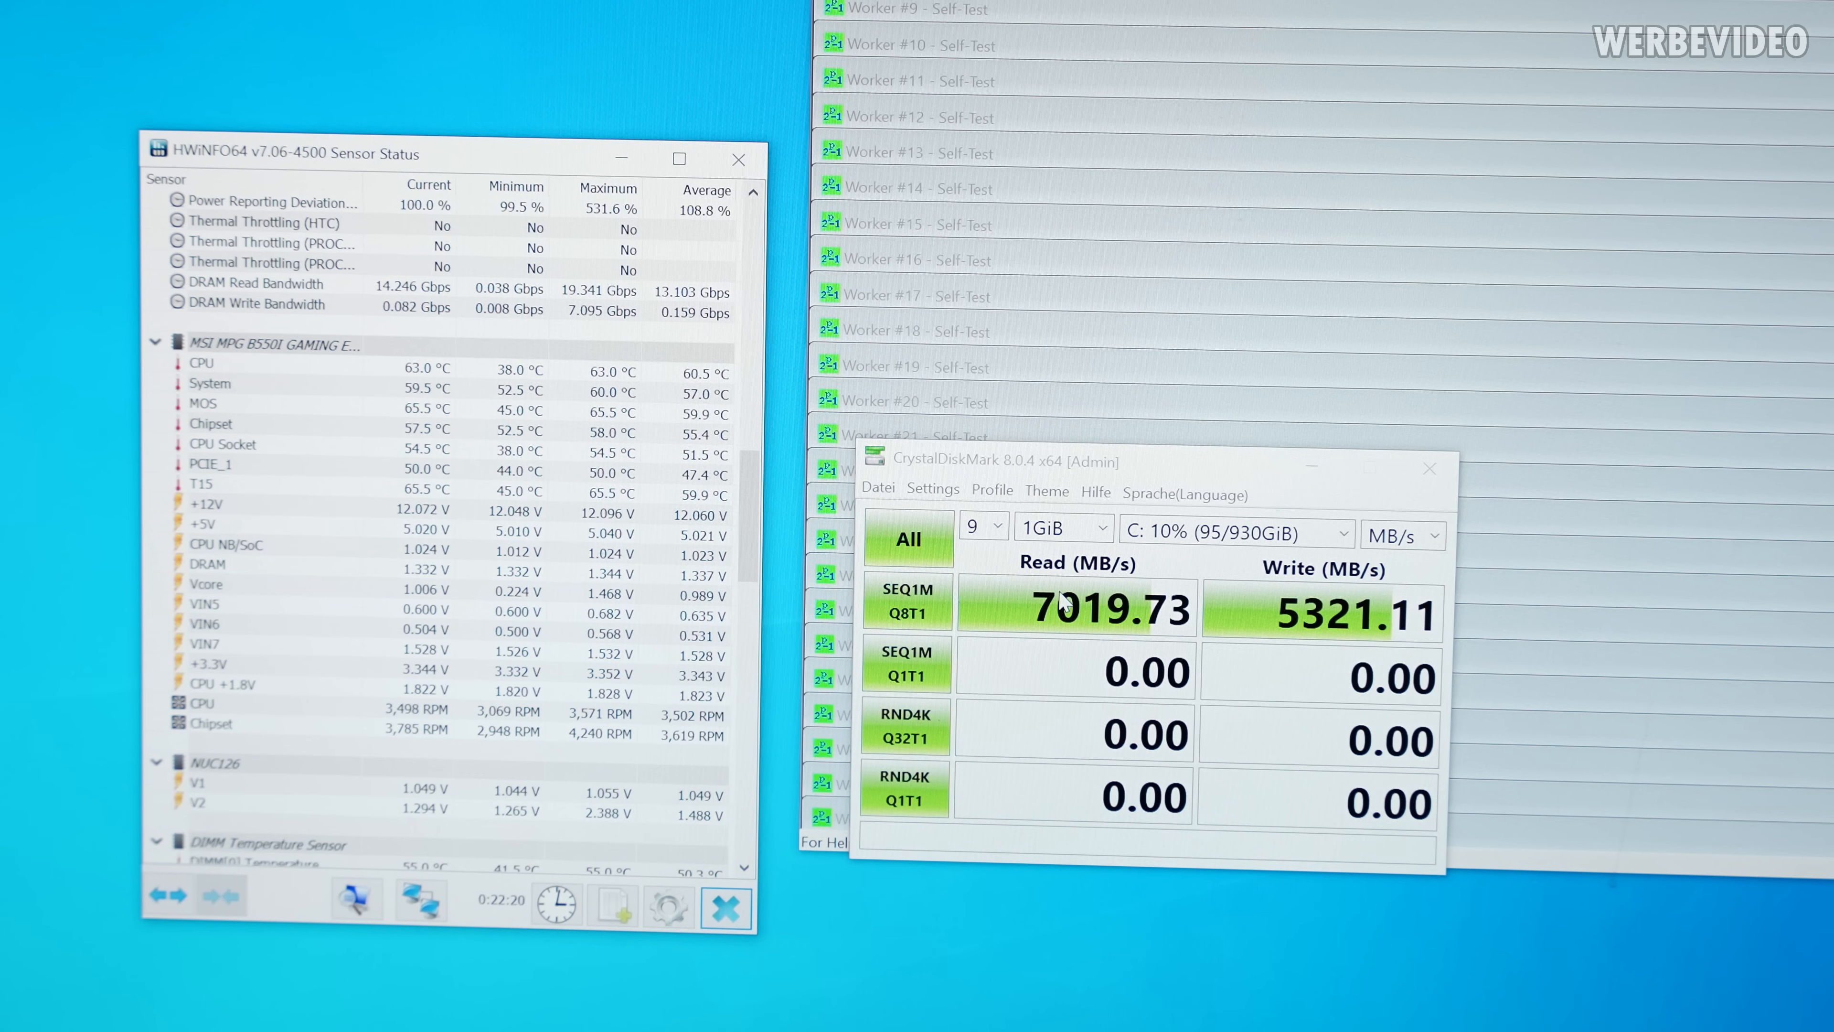
mouse_move(1120, 442)
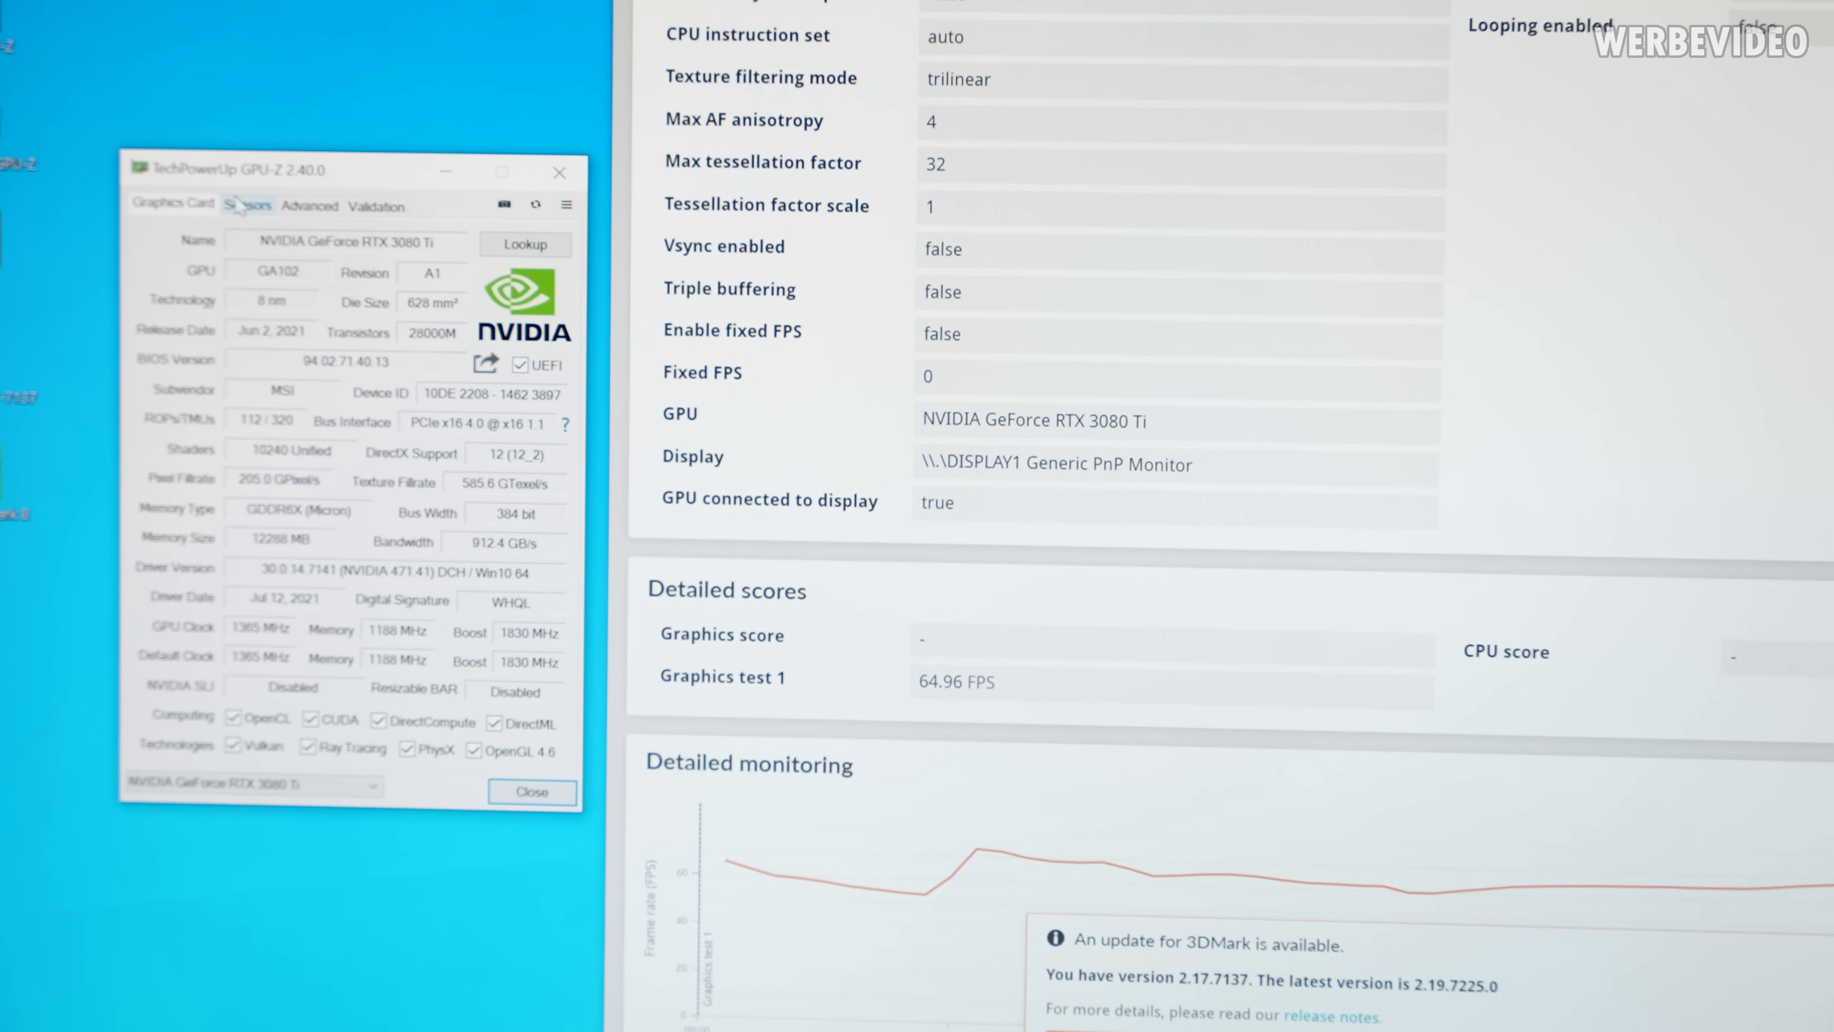
Show GPU-Z's live sensor readings with the RTX 3080 Ti at 44.5 °C
click(246, 204)
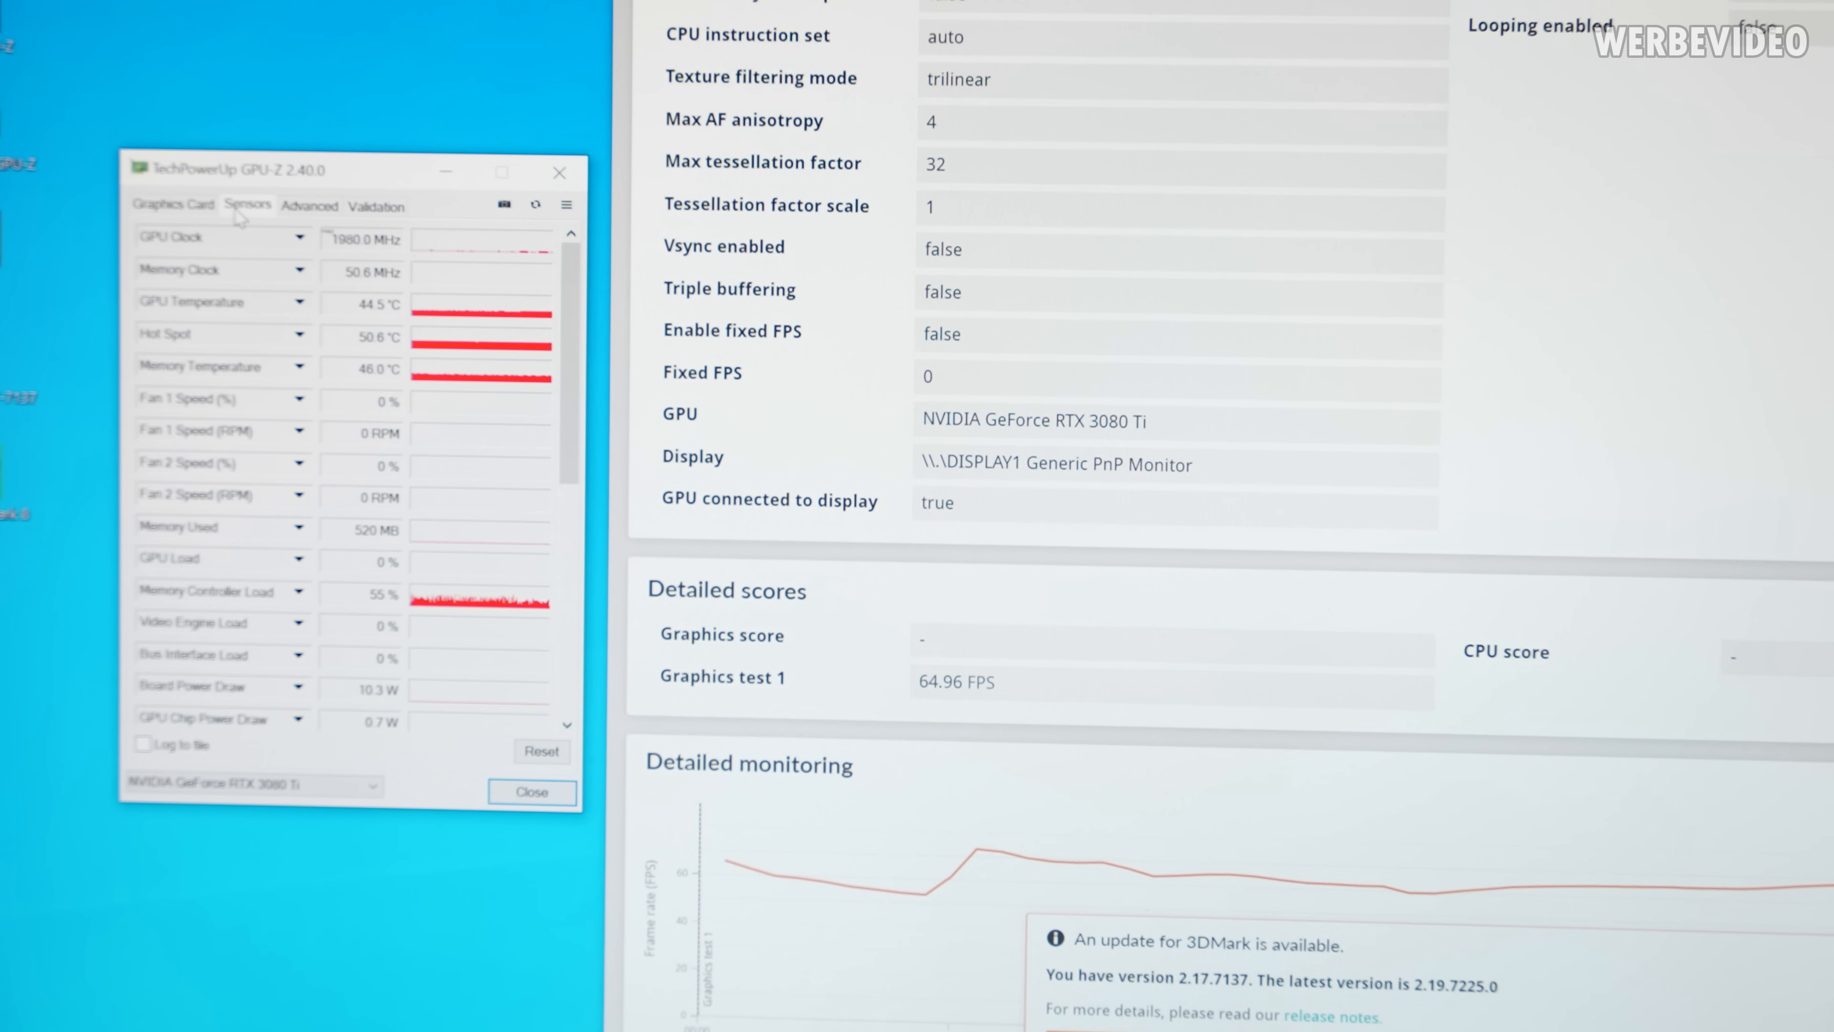